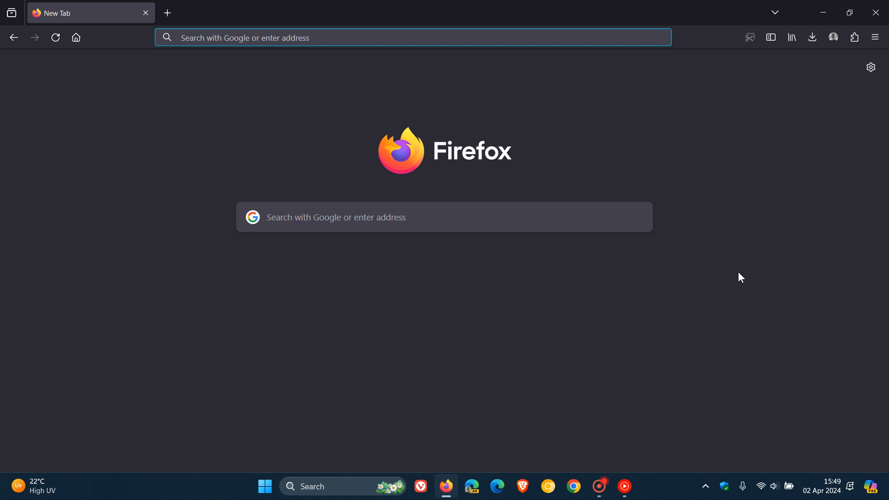
{"action": "mouse_move", "coordinate": [686, 205]}
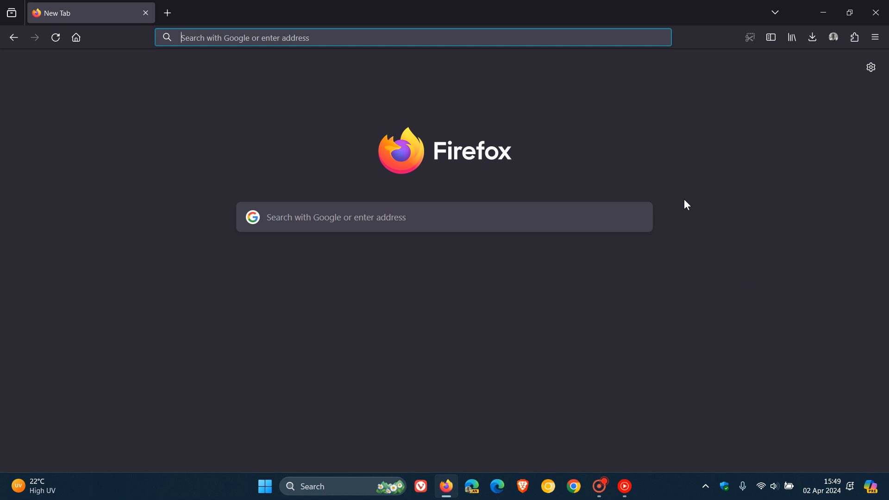
{"action": "mouse_move", "coordinate": [759, 266]}
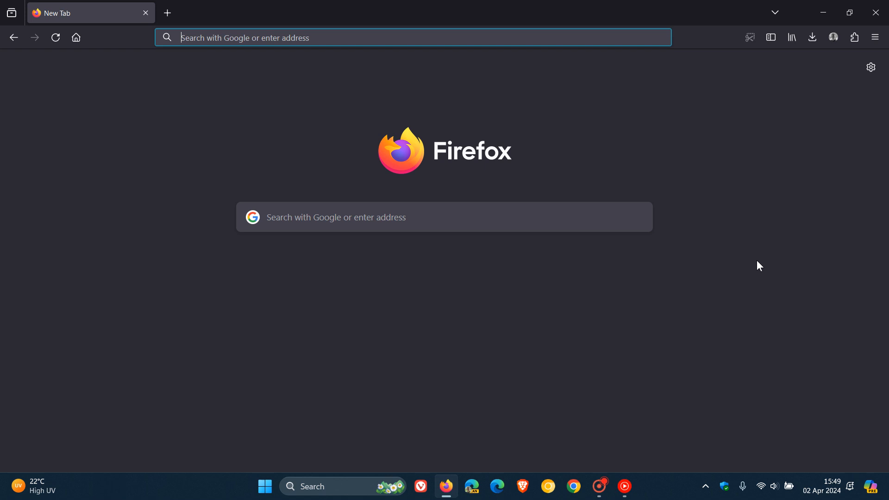
{"action": "mouse_move", "coordinate": [796, 325]}
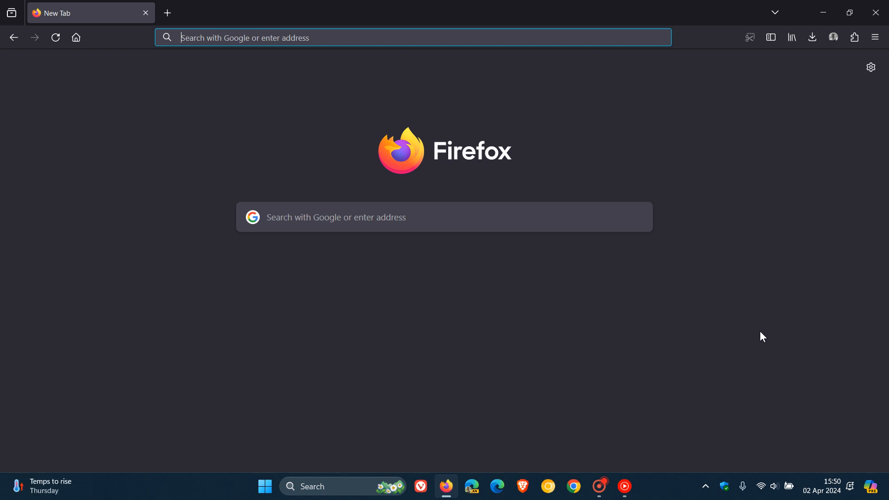
{"action": "mouse_move", "coordinate": [605, 354]}
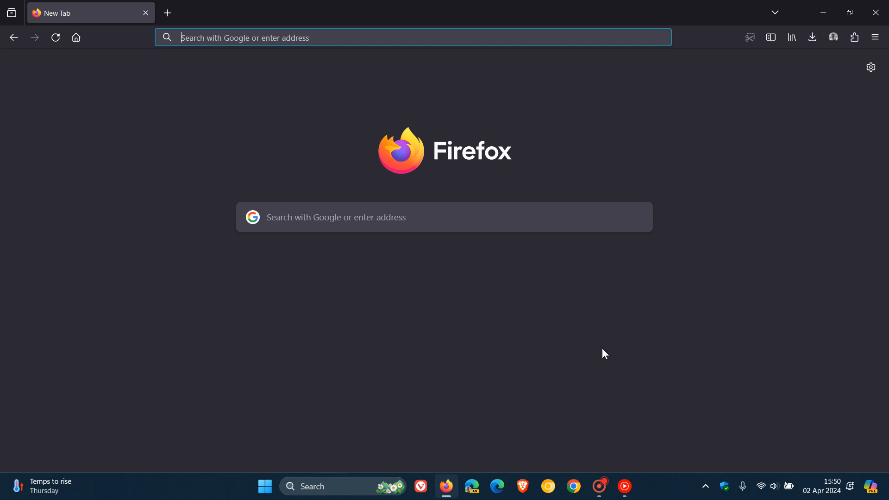
{"action": "mouse_move", "coordinate": [668, 327]}
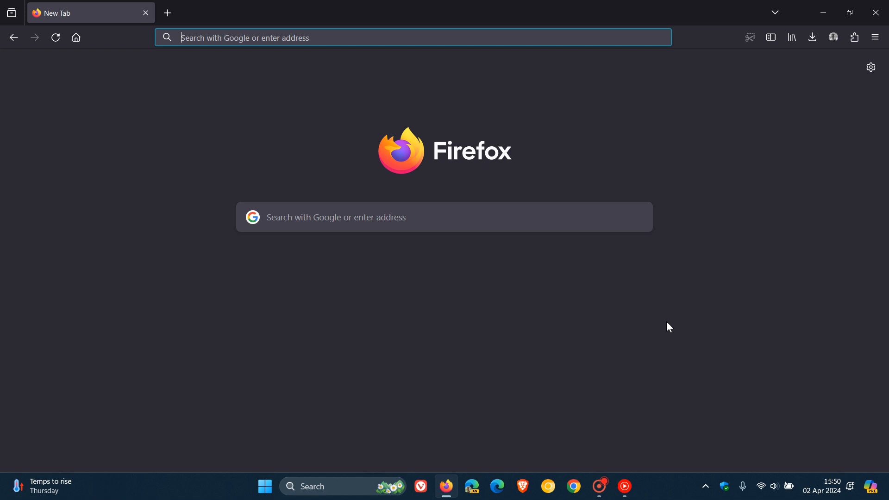
{"action": "mouse_move", "coordinate": [804, 217]}
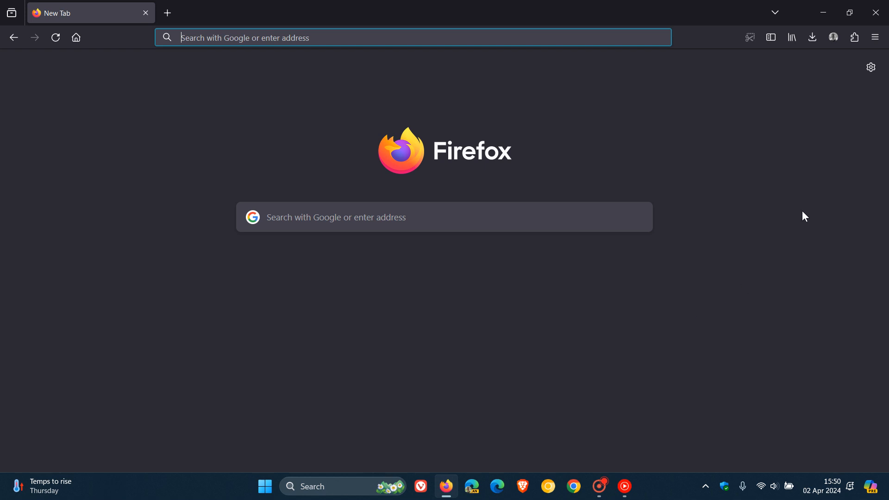
Show the About Mozilla Firefox window via the application menu's Help section, confirming version 124.0.2 is current
{"action": "left_click", "coordinate": [875, 37]}
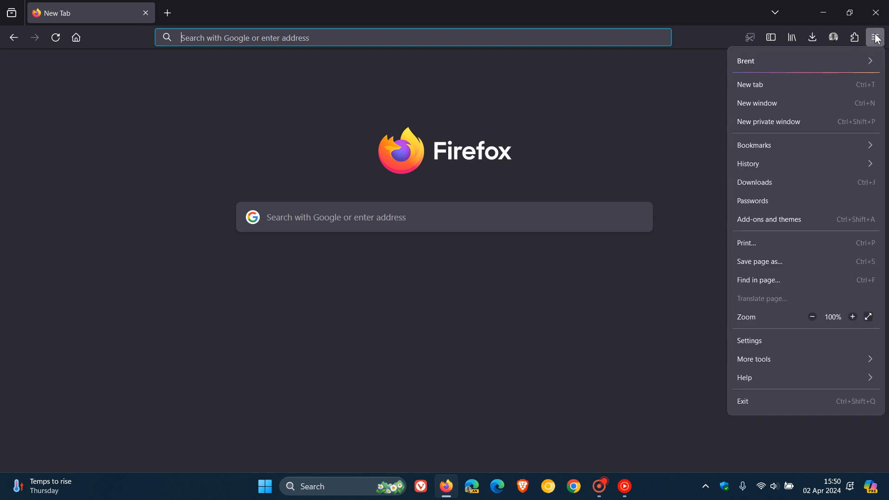
{"action": "left_click", "coordinate": [745, 378]}
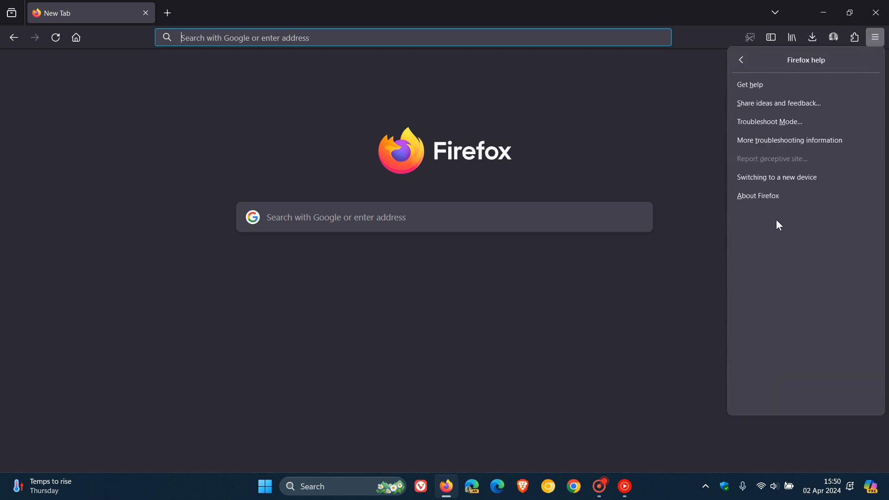
{"action": "left_click", "coordinate": [757, 196]}
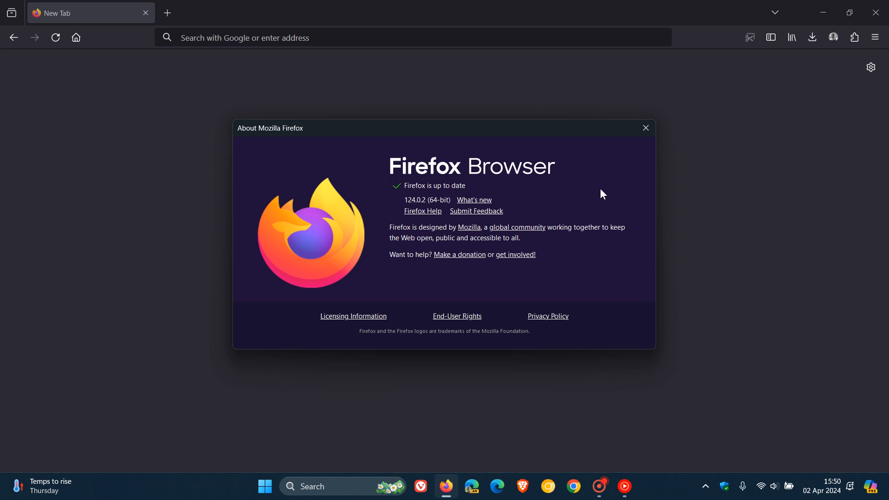
{"action": "mouse_move", "coordinate": [404, 202]}
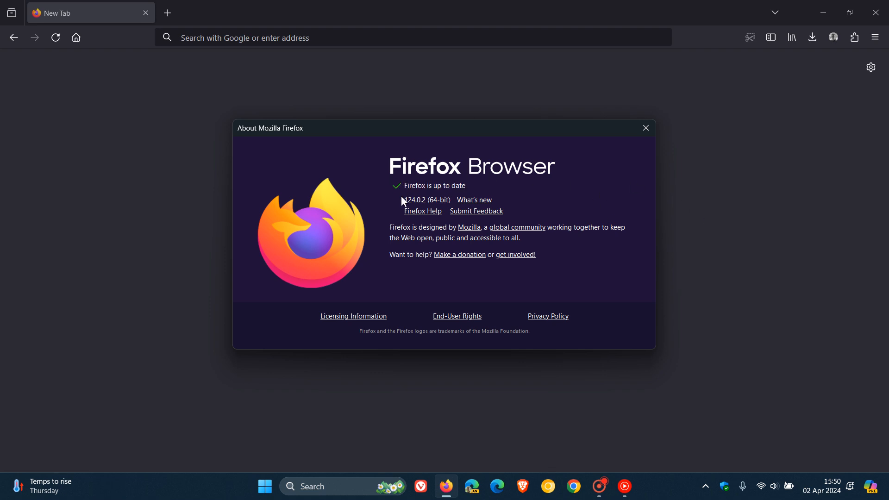
{"action": "mouse_move", "coordinate": [428, 200]}
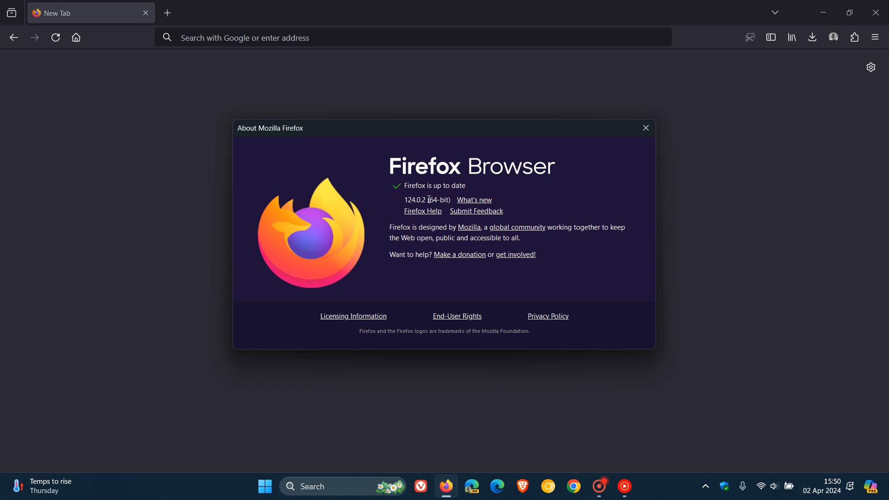
{"action": "mouse_move", "coordinate": [623, 192]}
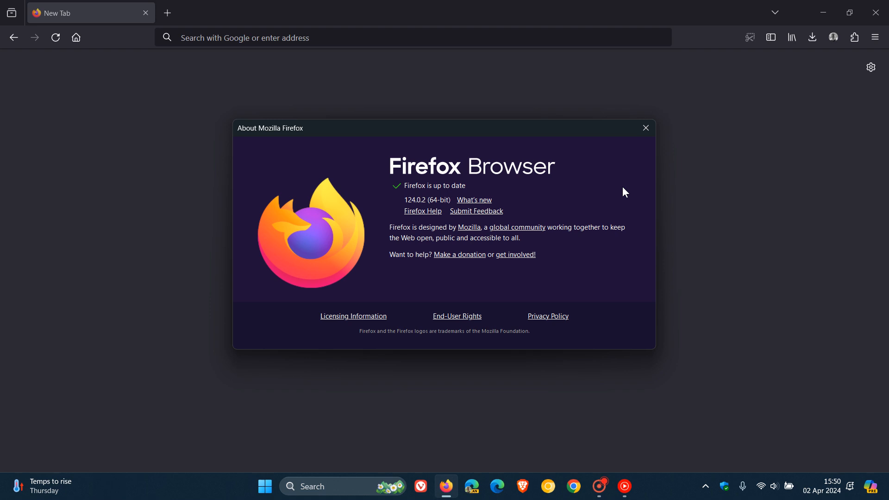
{"action": "mouse_move", "coordinate": [636, 168]}
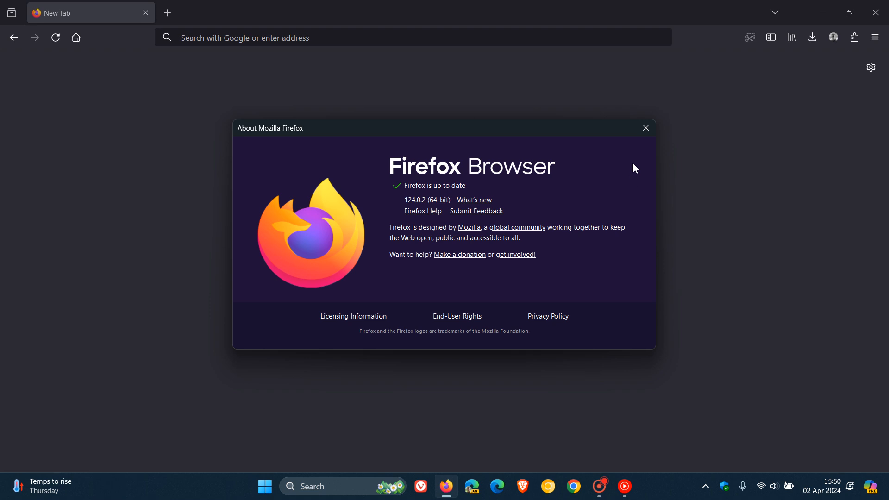
Close the About window, glance at the recent bookmarks list, and return to the plain new tab
{"action": "left_click", "coordinate": [644, 127]}
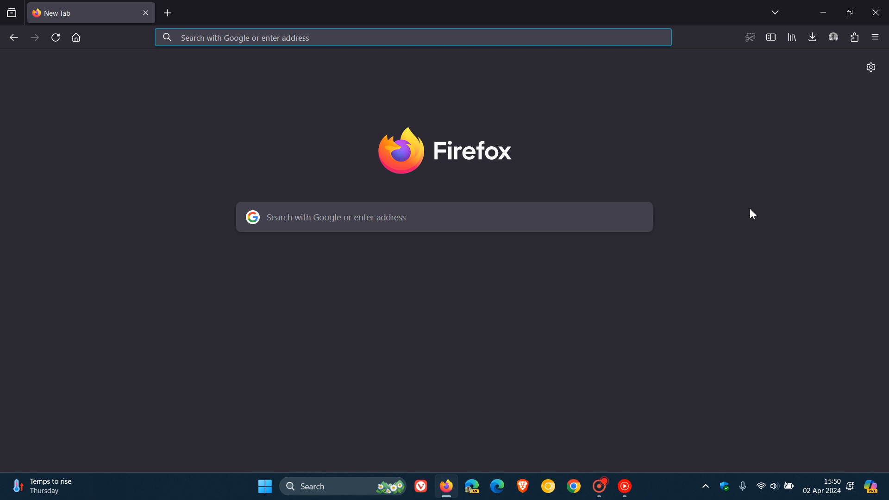
{"action": "mouse_move", "coordinate": [792, 37]}
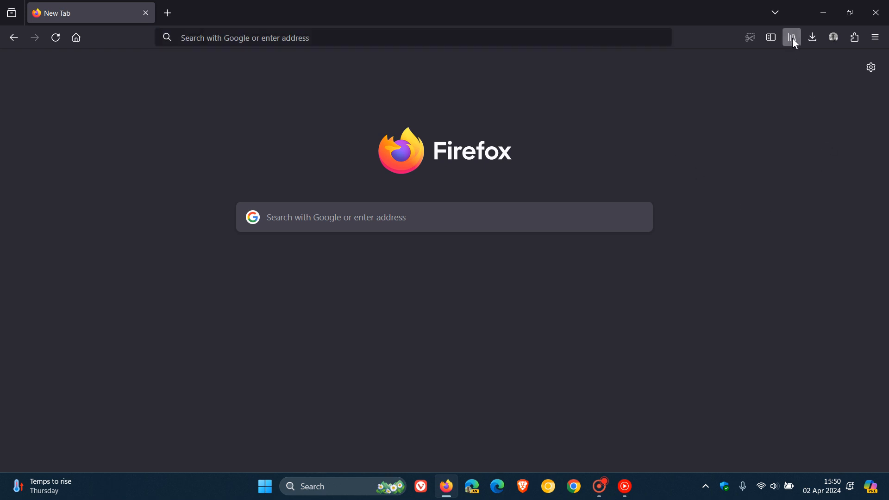
{"action": "left_click", "coordinate": [792, 37]}
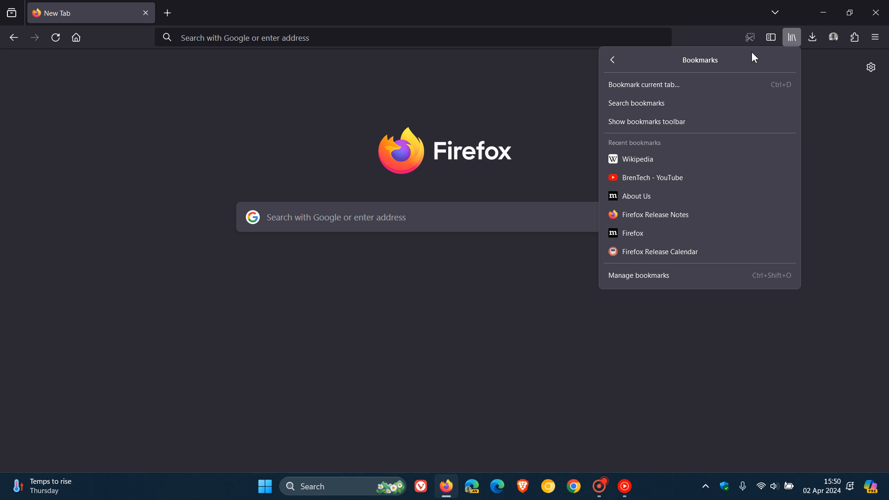
{"action": "left_click", "coordinate": [547, 99]}
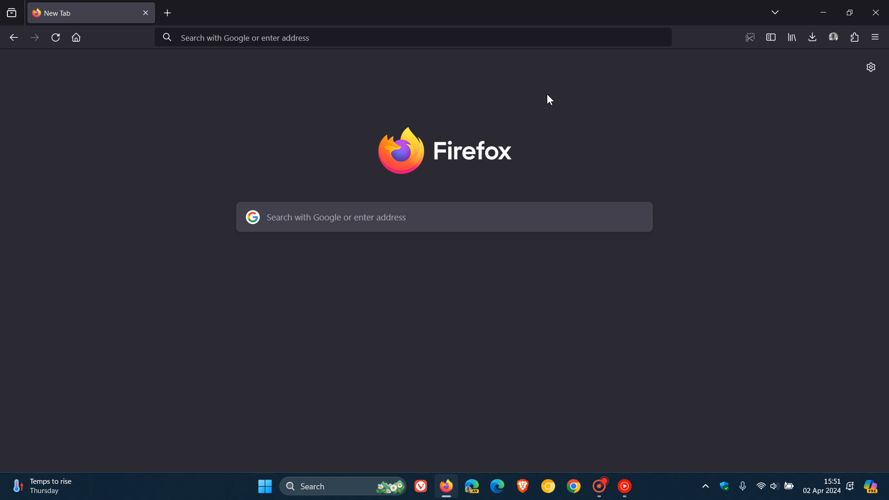
{"action": "mouse_move", "coordinate": [168, 12]}
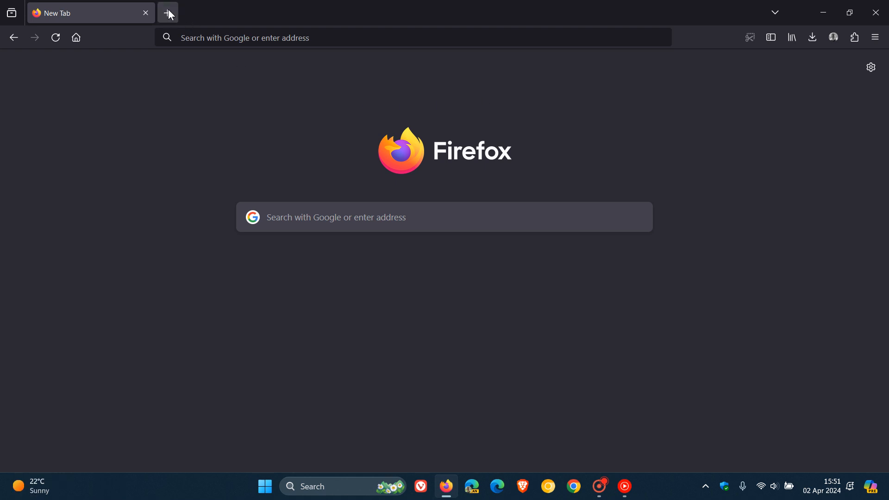
{"action": "left_click", "coordinate": [168, 12]}
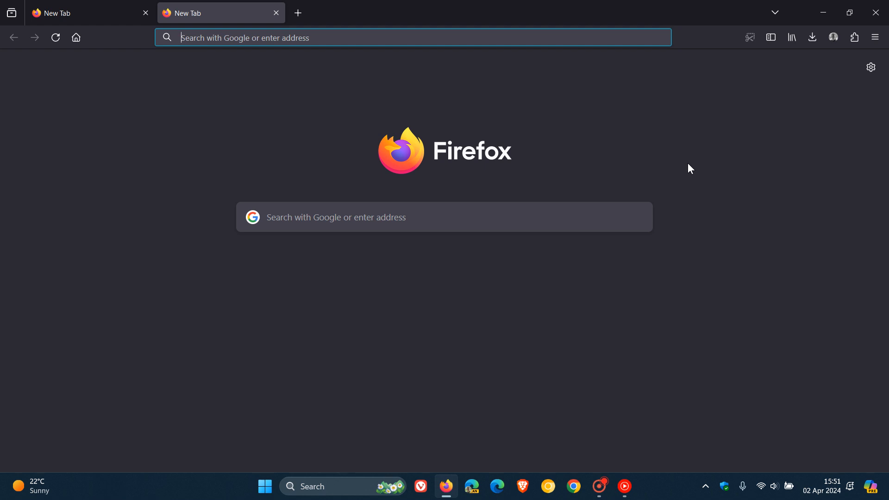
{"action": "mouse_move", "coordinate": [693, 160]}
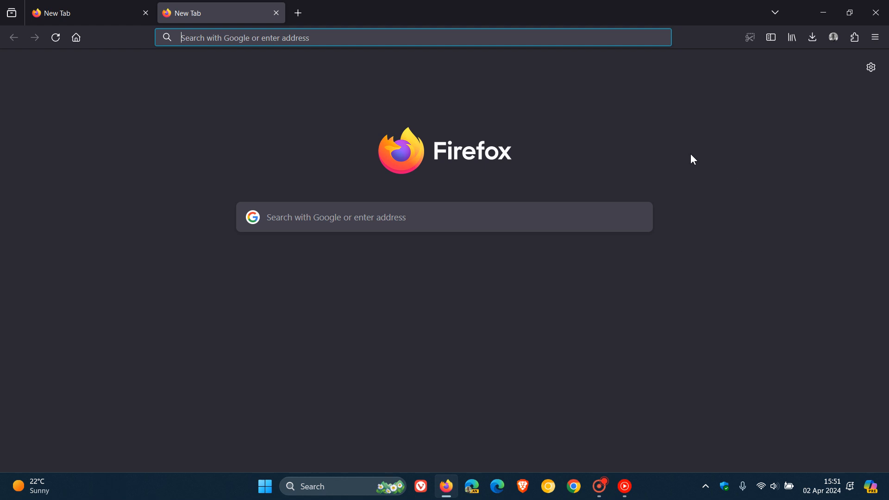
{"action": "left_click", "coordinate": [276, 12]}
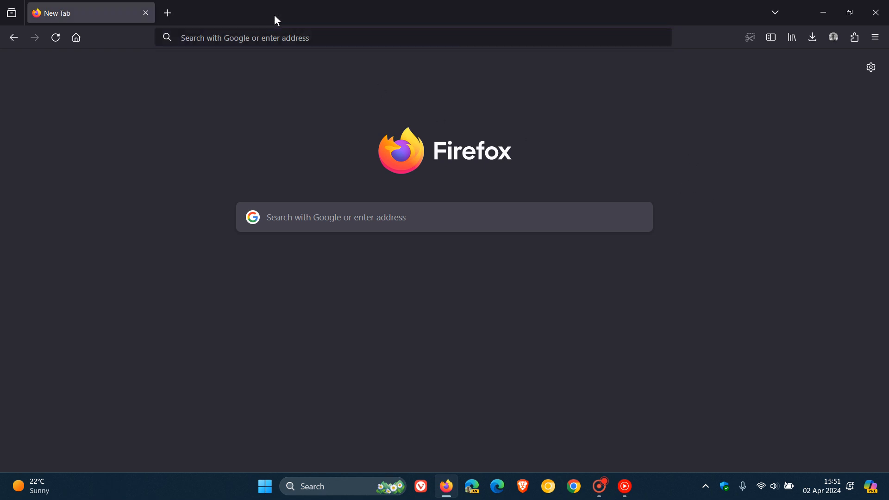
{"action": "mouse_move", "coordinate": [786, 166]}
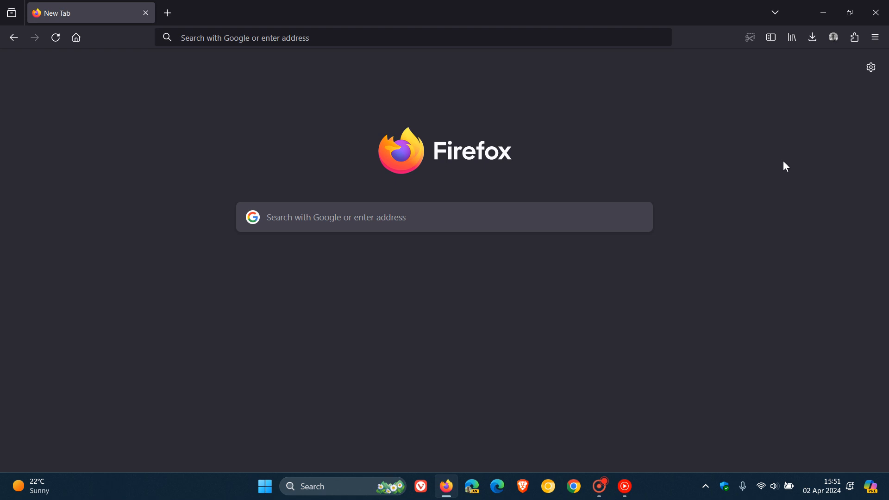
{"action": "mouse_move", "coordinate": [539, 77]}
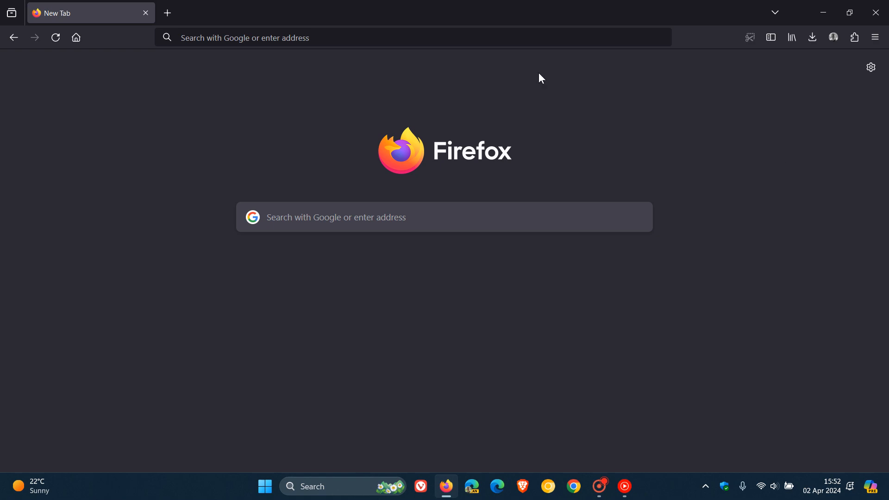
{"action": "mouse_move", "coordinate": [739, 125]}
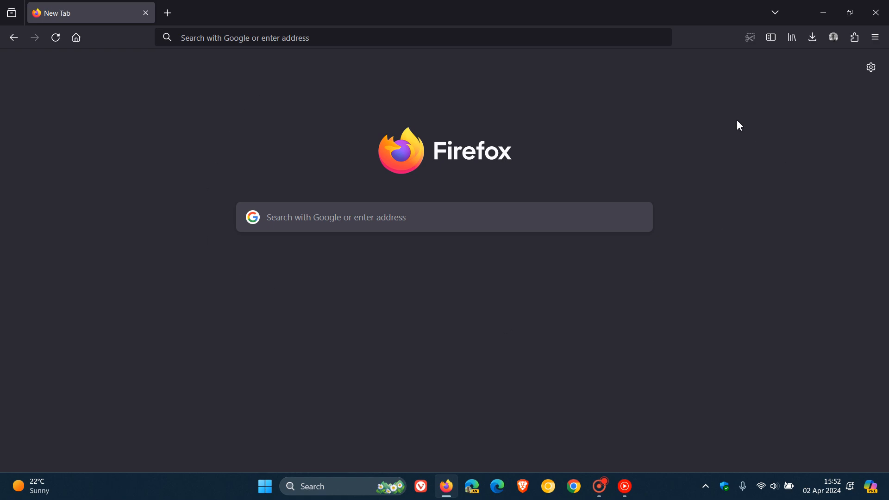